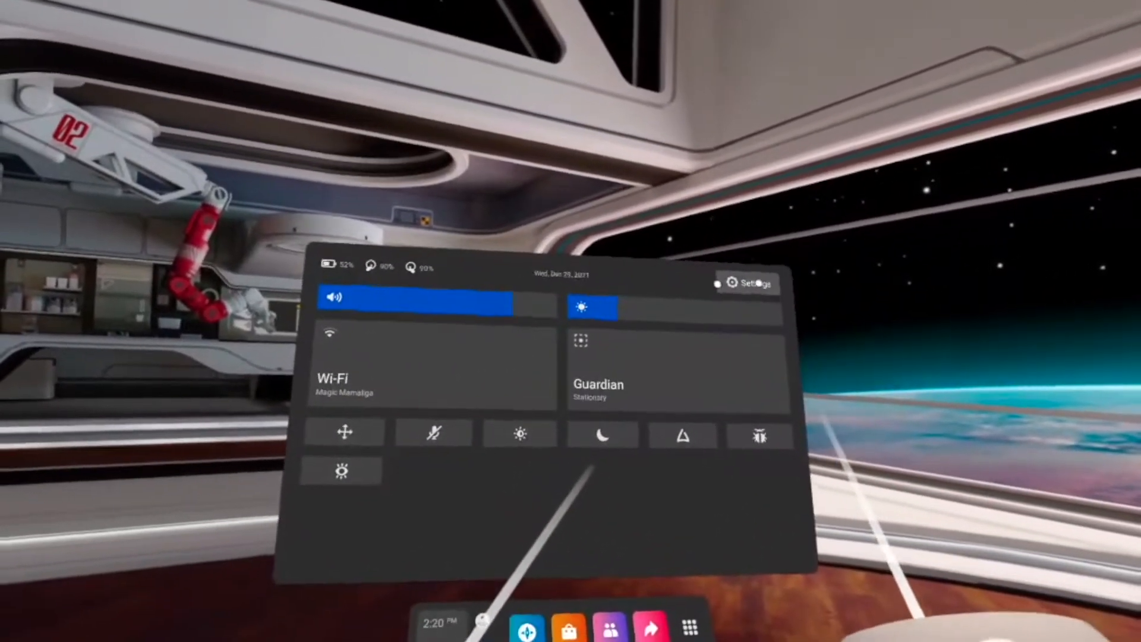
Open the Oculus Quest Settings app from the quick settings panel's top-right Settings button.
left_click(747, 283)
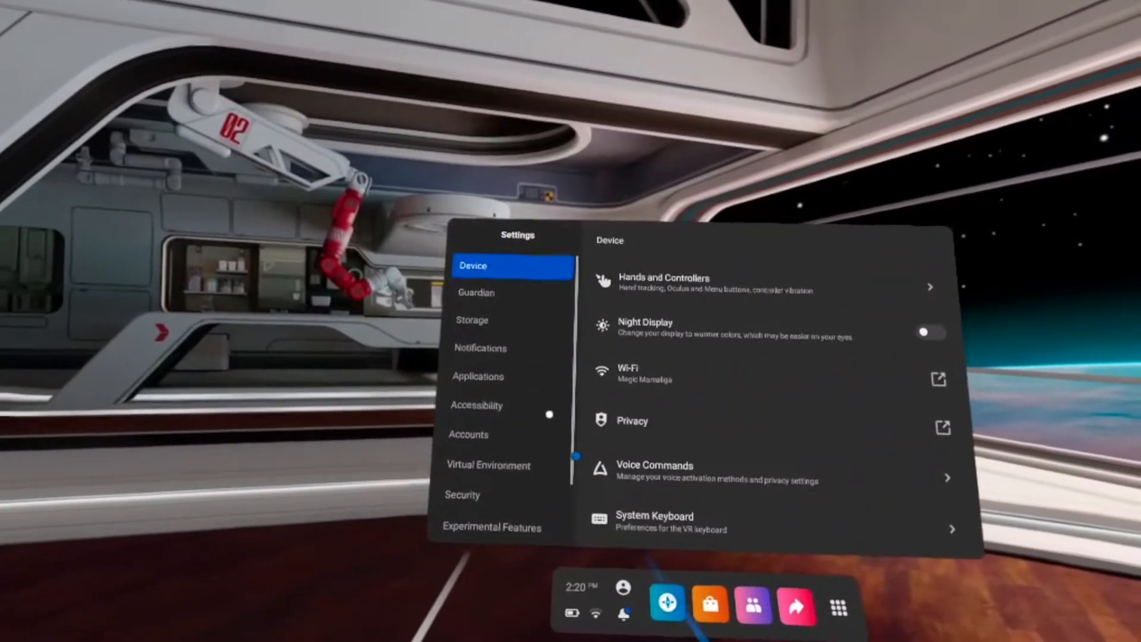
Show the About page with version details and the software update check.
scroll("down", 3)
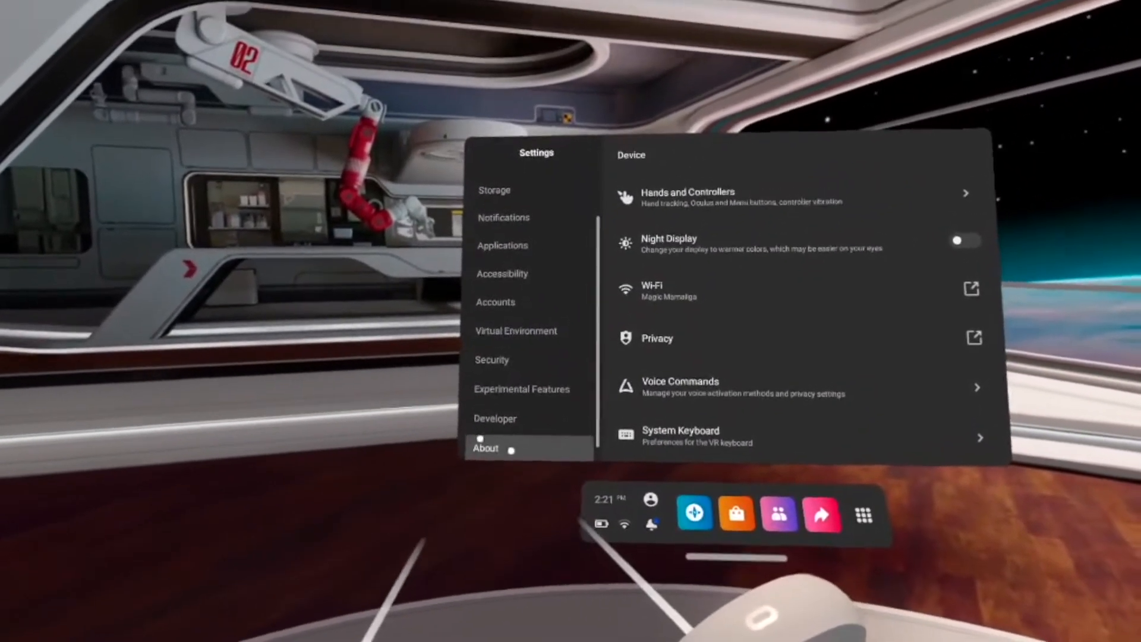
left_click(486, 448)
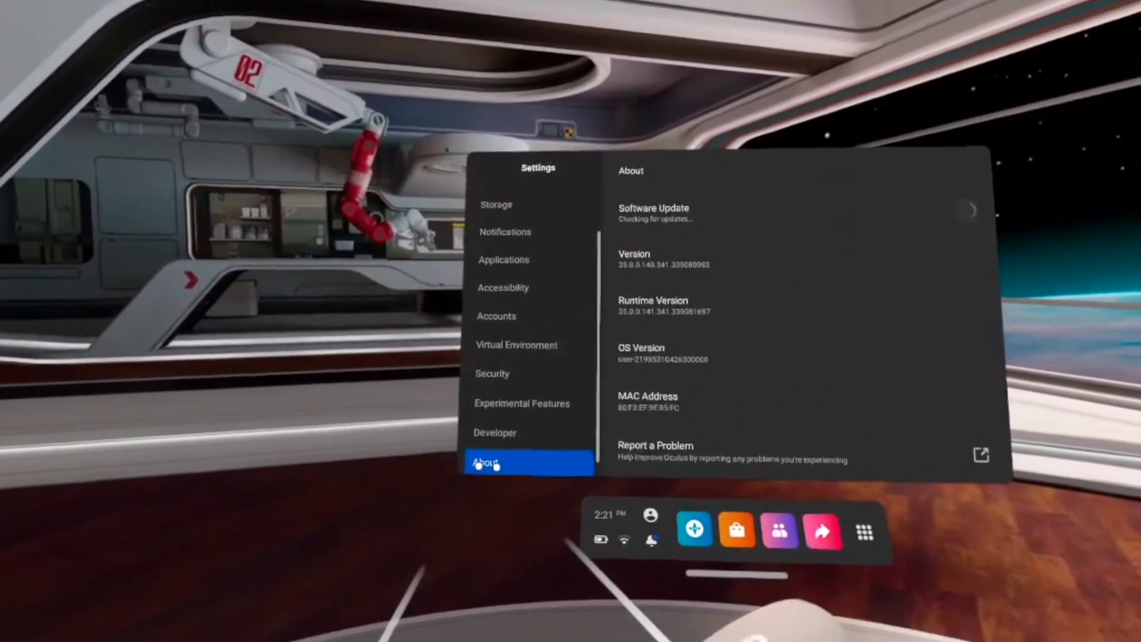